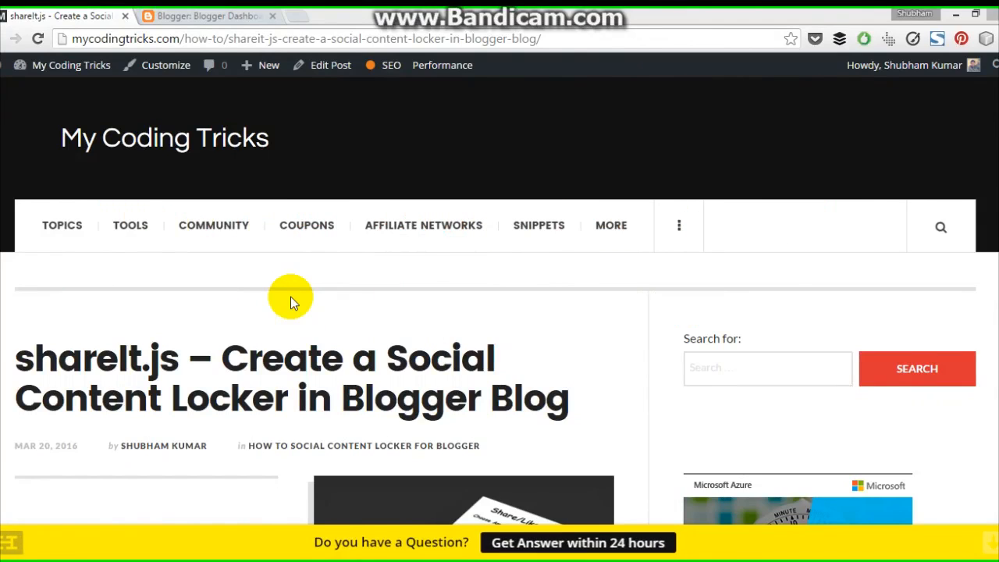
- Open the My Coding Tricks blog from the Blogger dashboard
{"action": "left_click", "coordinate": [206, 15]}
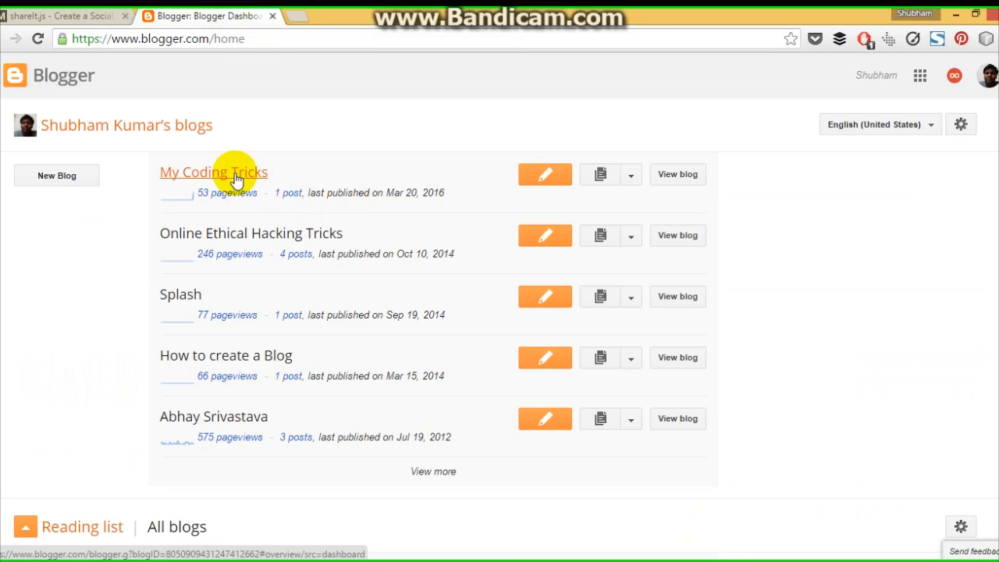
{"action": "left_click", "coordinate": [213, 172]}
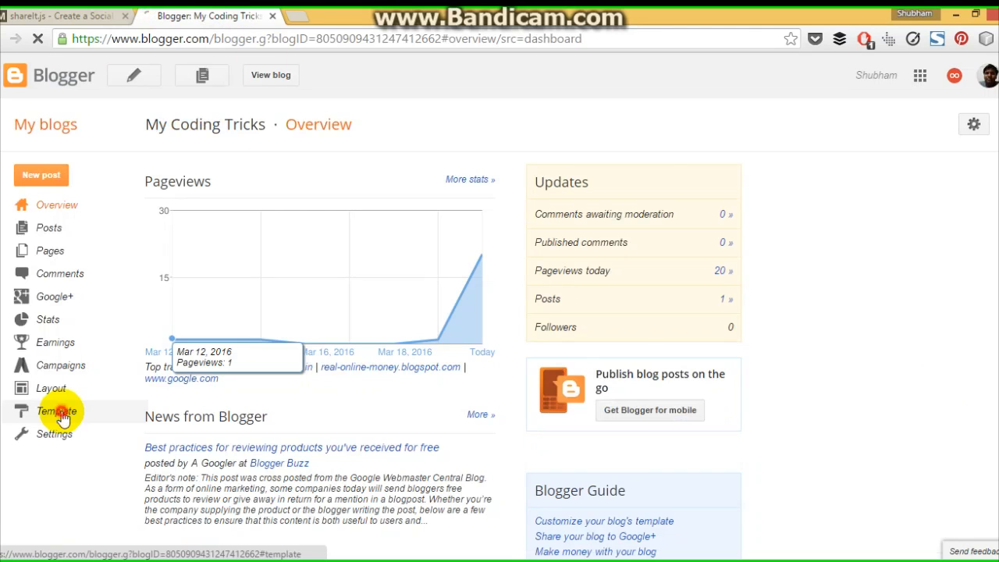
- Paste the shareIt.js script and CSS above </head> in the template HTML
{"action": "left_click", "coordinate": [56, 411]}
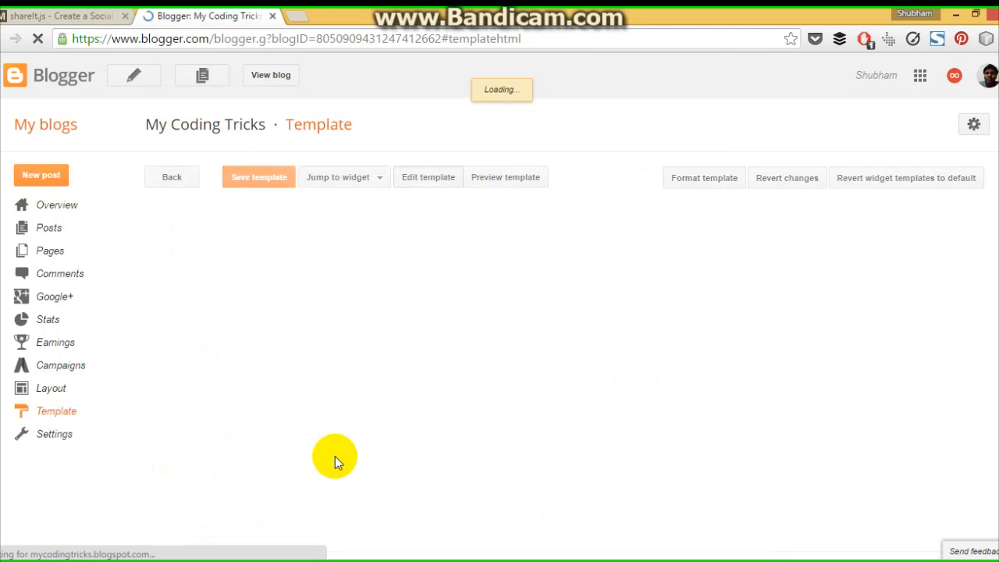
{"action": "left_click", "coordinate": [428, 178]}
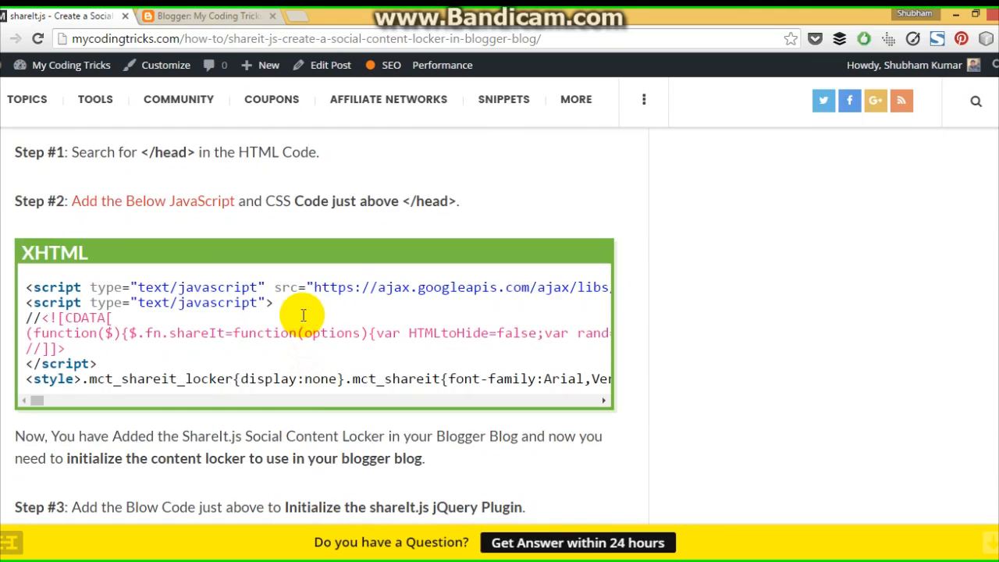
{"action": "left_click", "coordinate": [210, 16]}
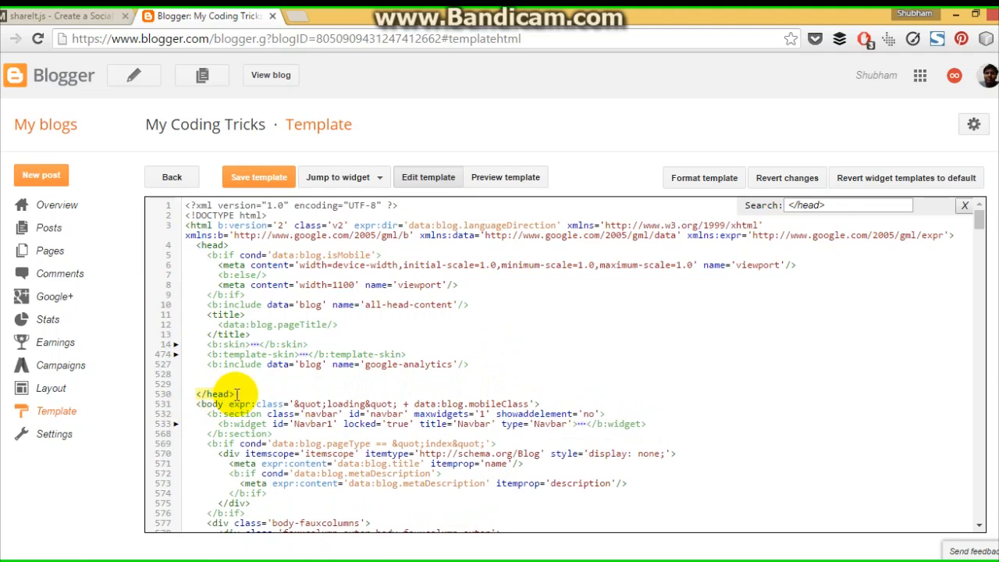
{"action": "scroll", "scroll_direction": "down", "scroll_amount": 3}
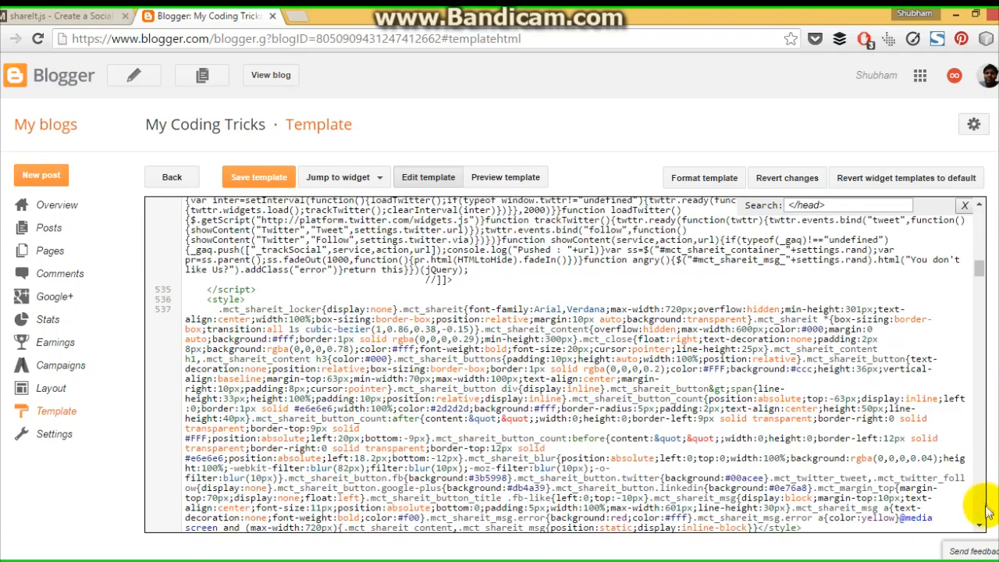
- Copy the shareIt initialization code from the tutorial into the template and save
{"action": "left_click", "coordinate": [62, 16]}
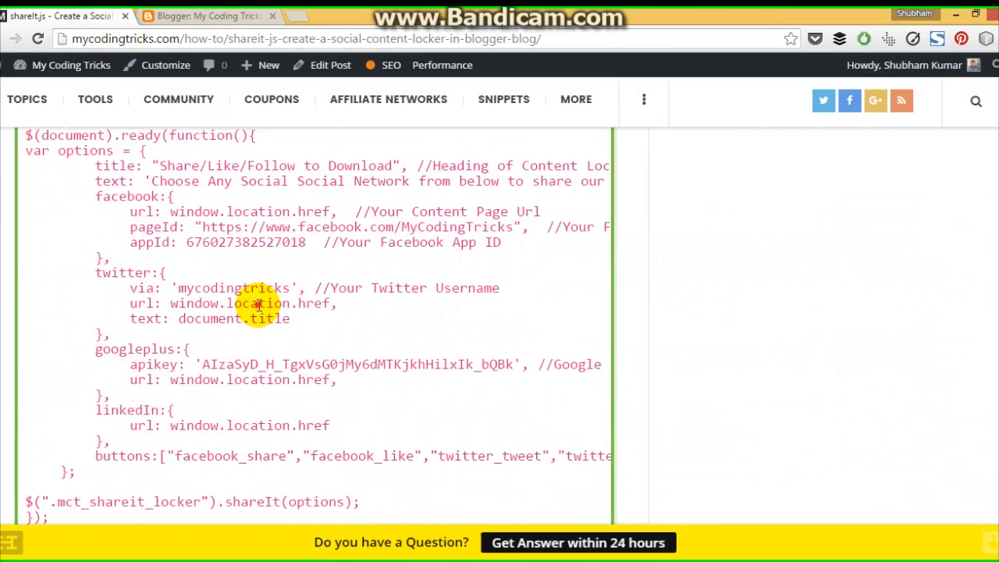
{"action": "left_click", "coordinate": [209, 16]}
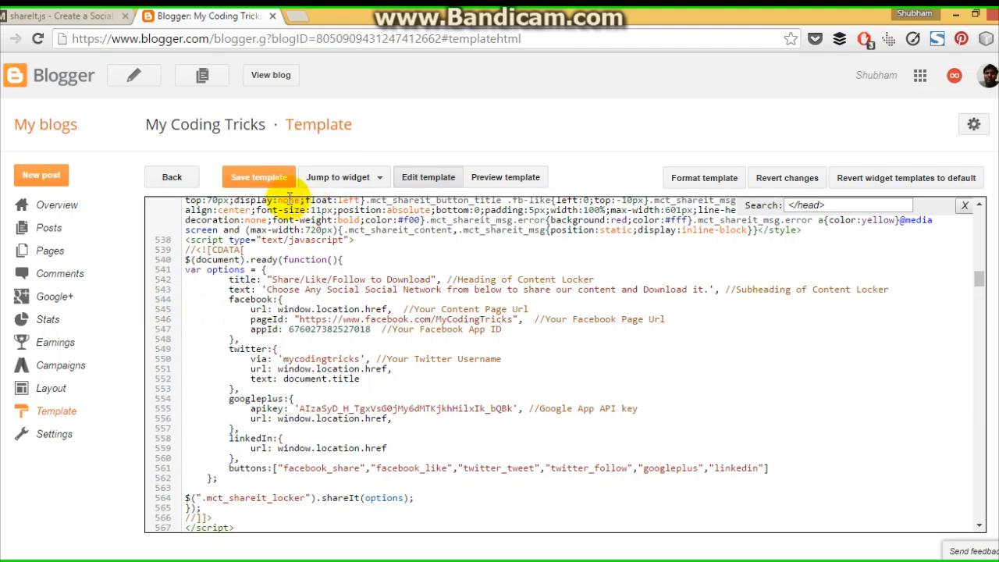
{"action": "mouse_move", "coordinate": [65, 234]}
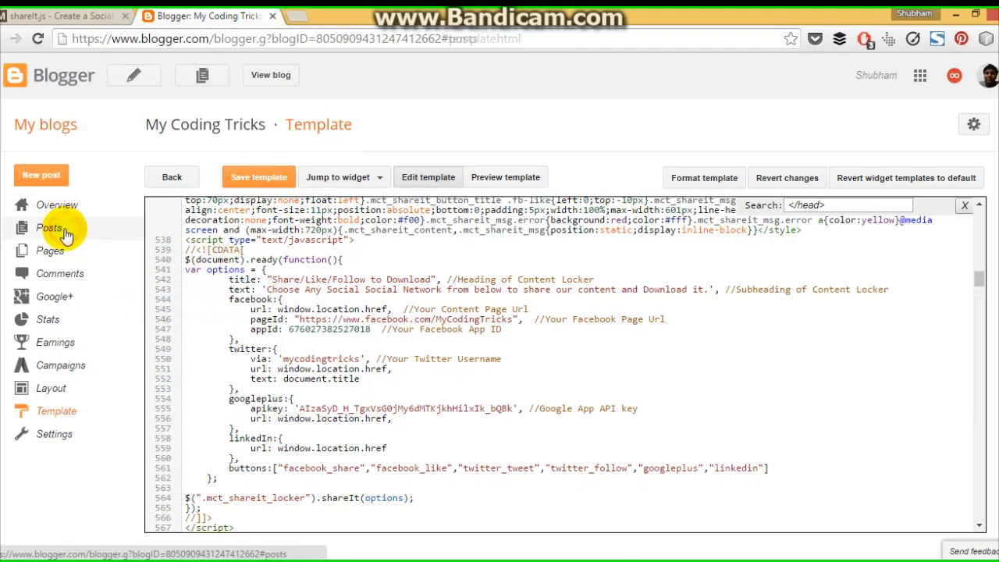
- Select the placeholder text inside the mct_shareit_locker div in the post's HTML
{"action": "left_click", "coordinate": [50, 228]}
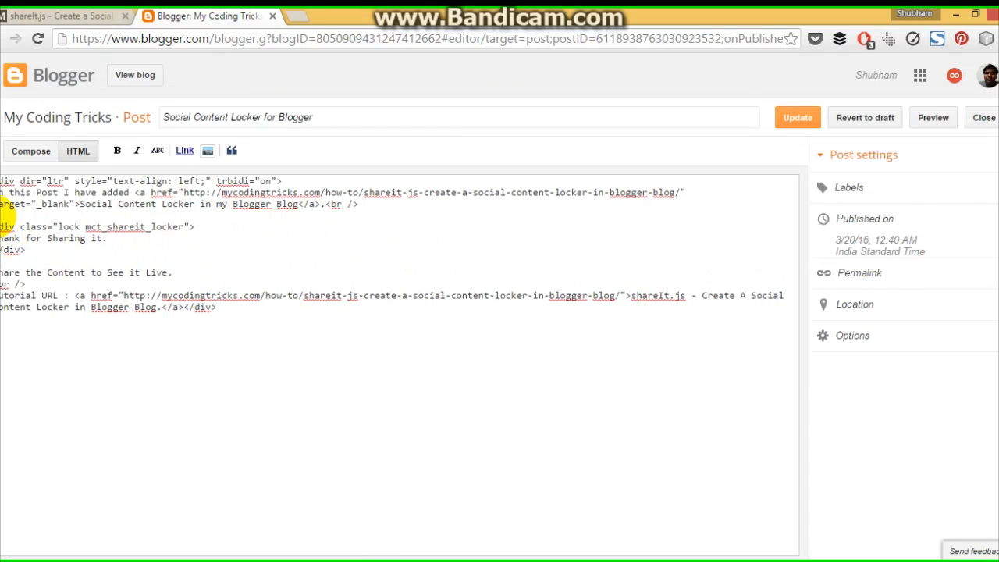
{"action": "left_click_drag", "start_coordinate": [0, 237], "coordinate": [106, 237]}
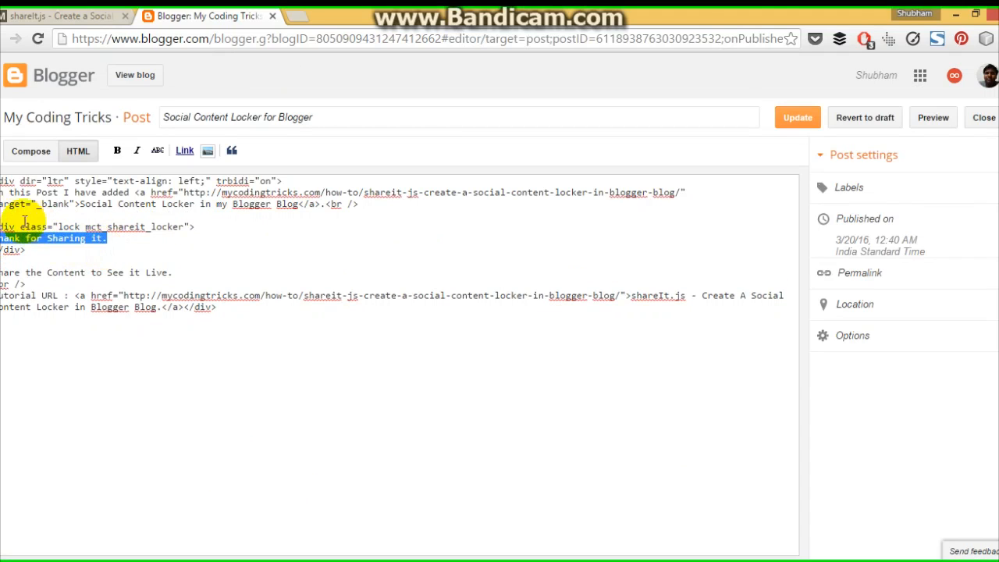